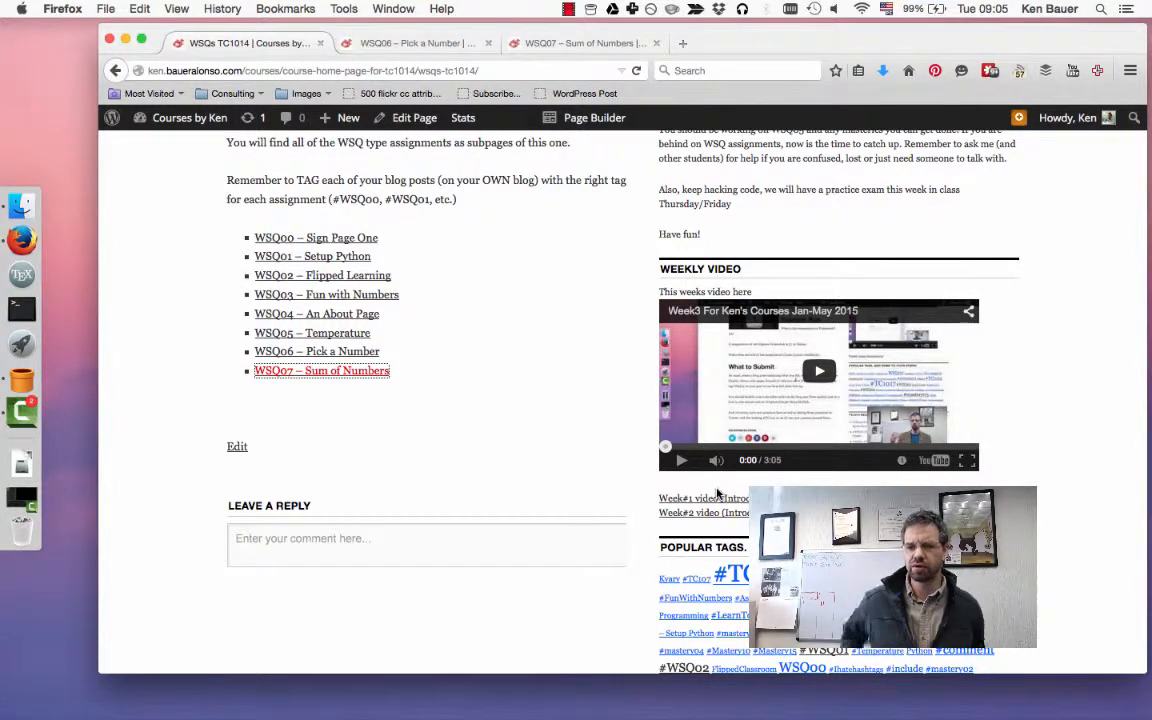
{"action": "mouse_move", "coordinate": [350, 357]}
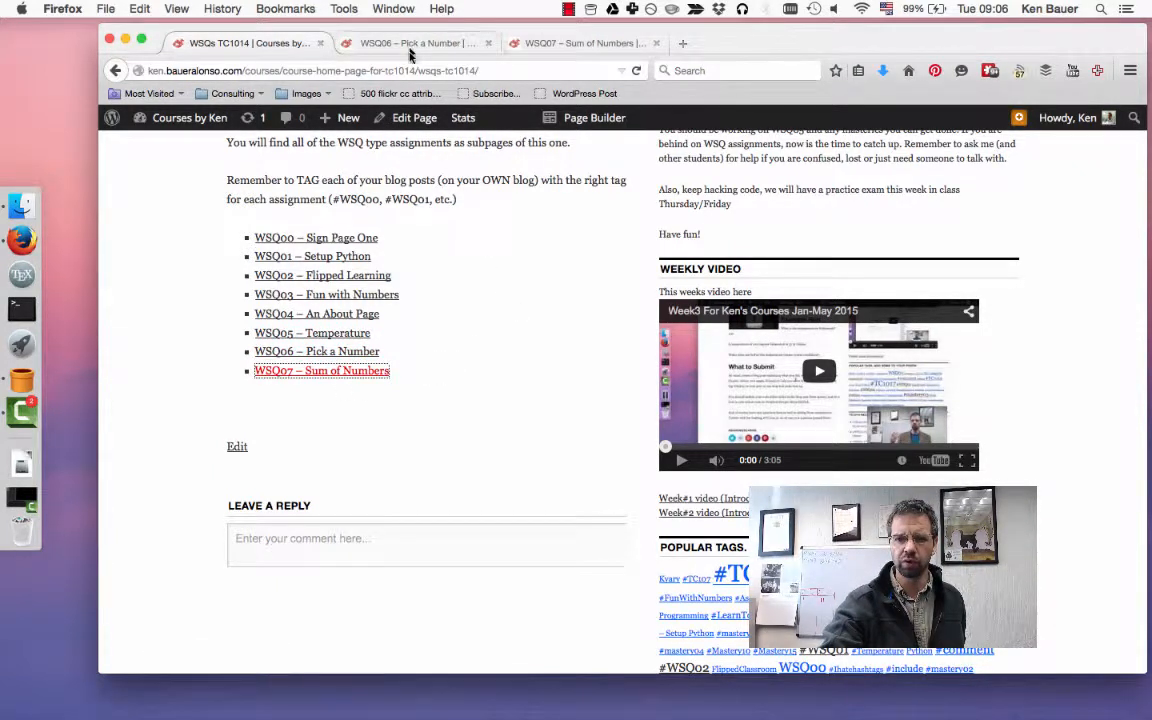
Step: Read the WSQ06 – Pick a Number instructions, example run and submission requirements
{"action": "left_click", "coordinate": [410, 43]}
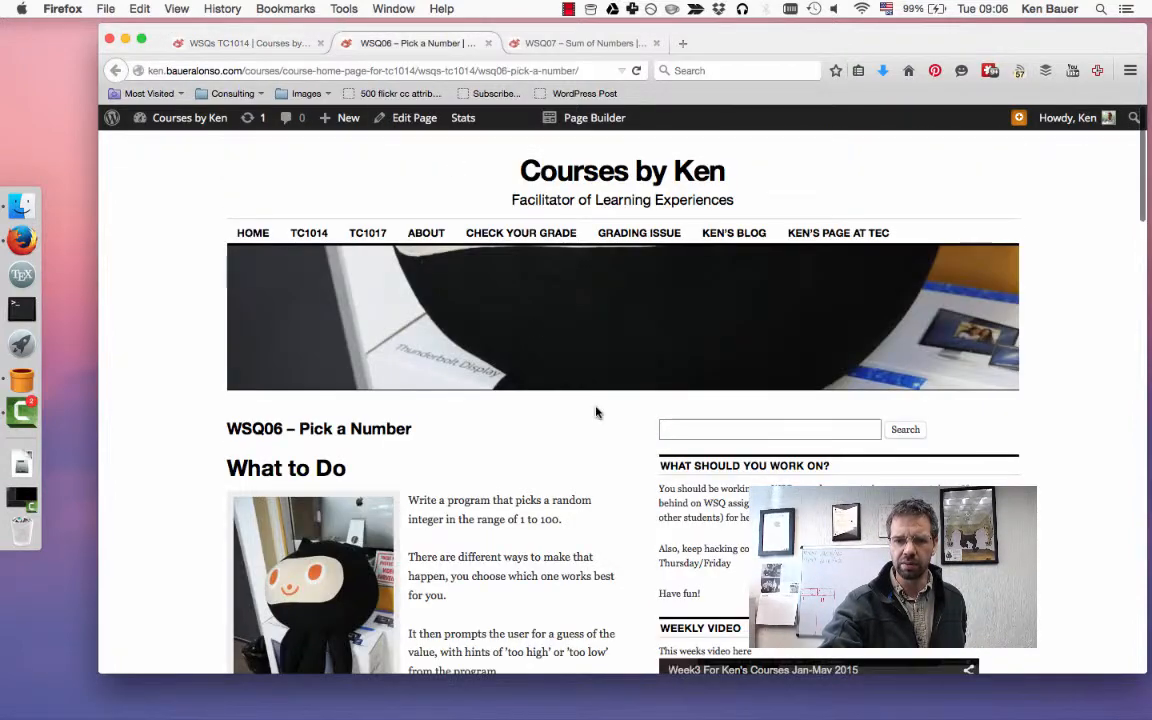
{"action": "scroll", "scroll_direction": "down", "scroll_amount": 3}
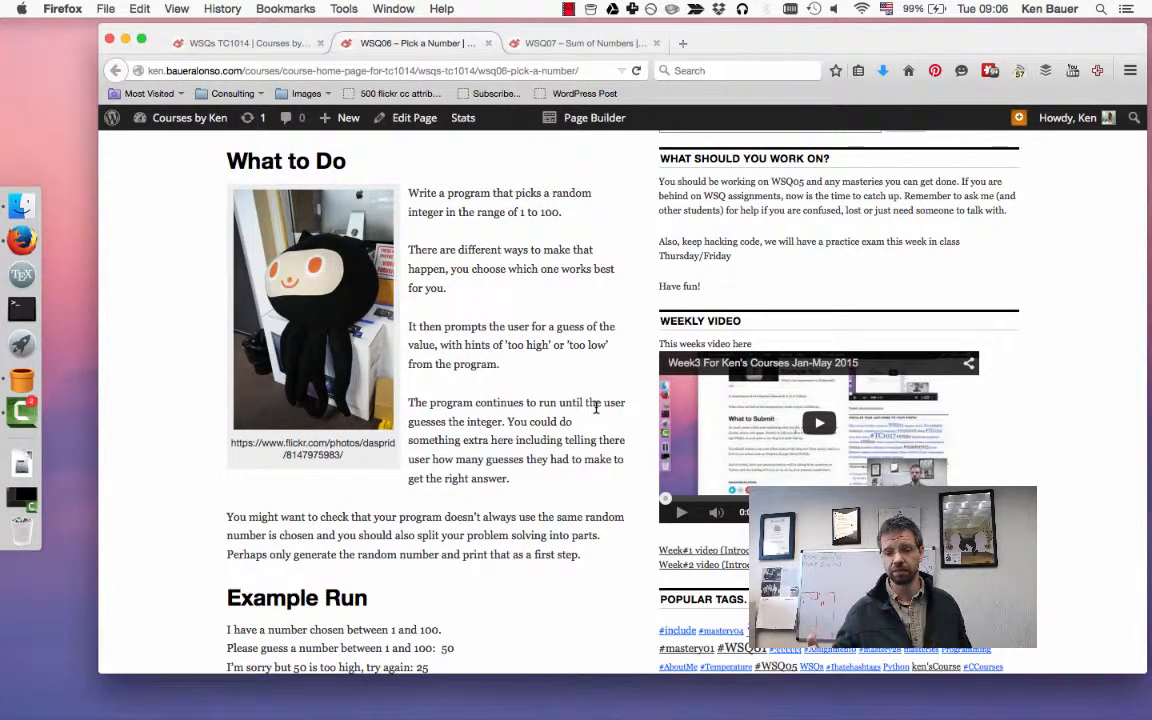
{"action": "scroll", "scroll_direction": "down", "scroll_amount": 3}
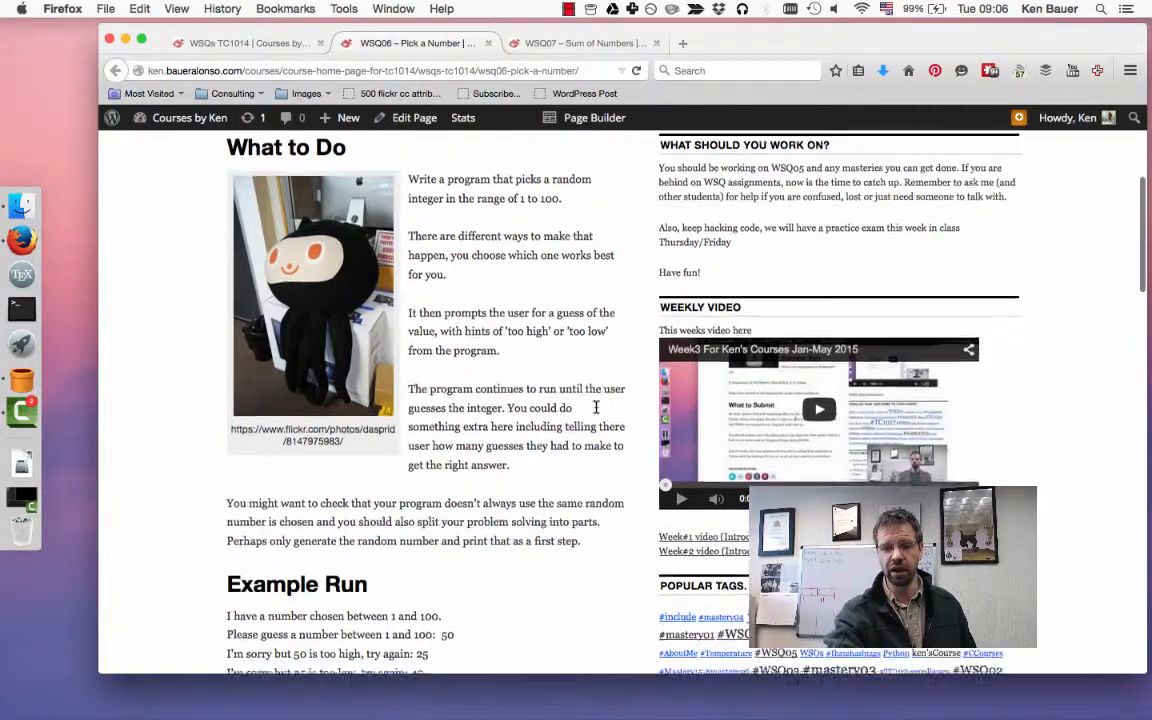
{"action": "scroll", "scroll_direction": "down", "scroll_amount": 3}
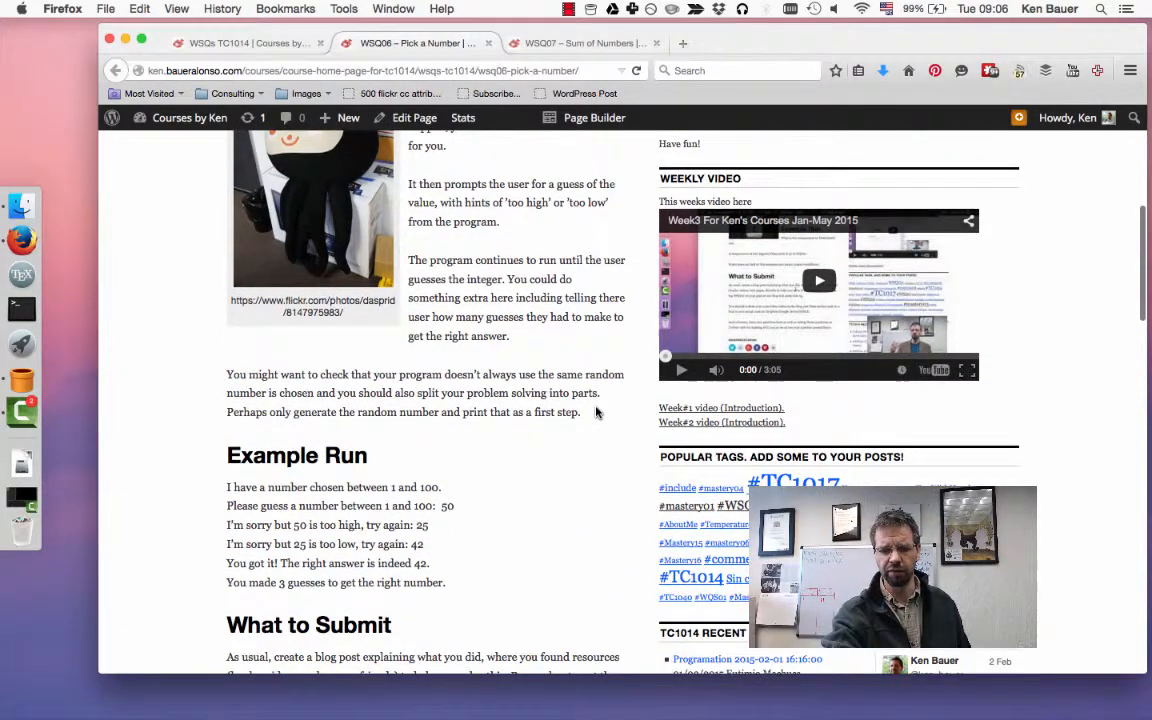
{"action": "scroll", "scroll_direction": "down", "scroll_amount": 3}
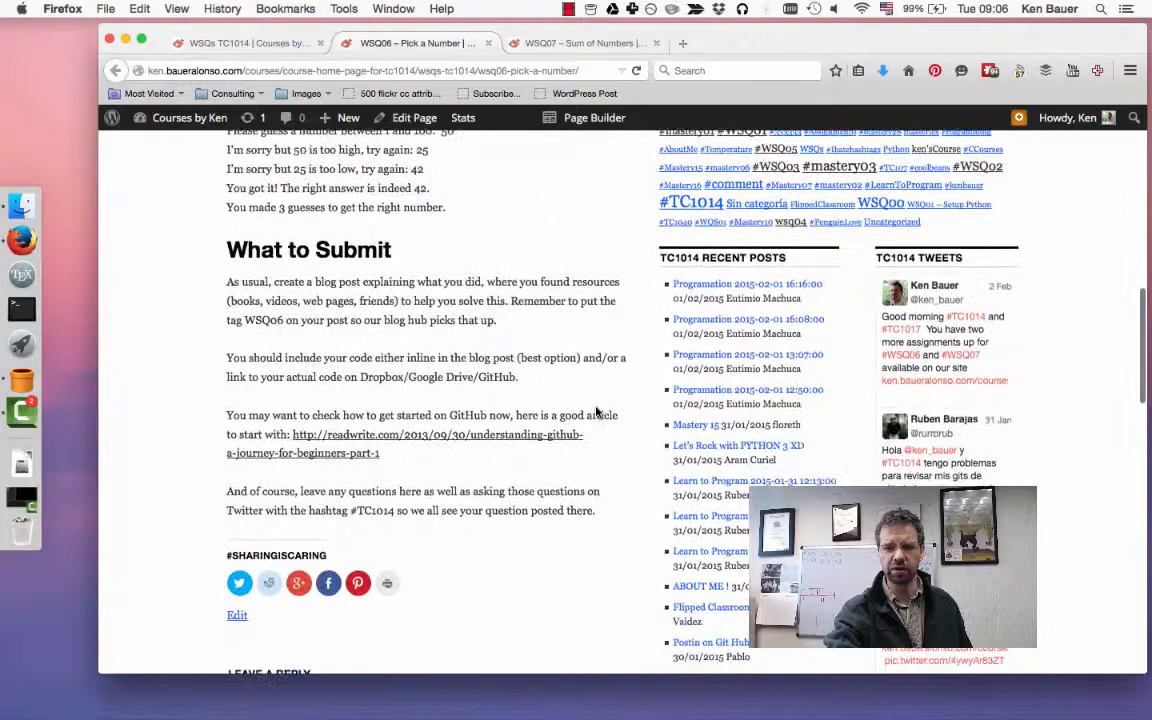
{"action": "scroll", "scroll_direction": "up", "scroll_amount": 3}
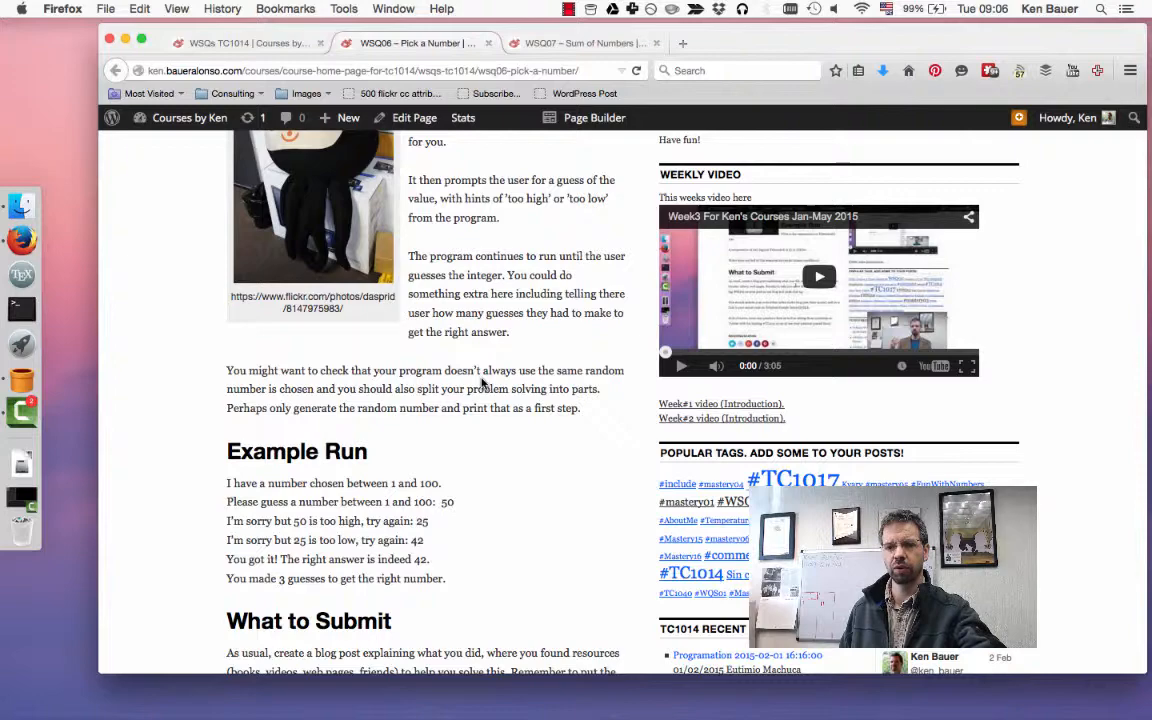
Step: Read the WSQ07 – Sum of Numbers task, example run, thoughts and submission requirements
{"action": "left_click", "coordinate": [585, 43]}
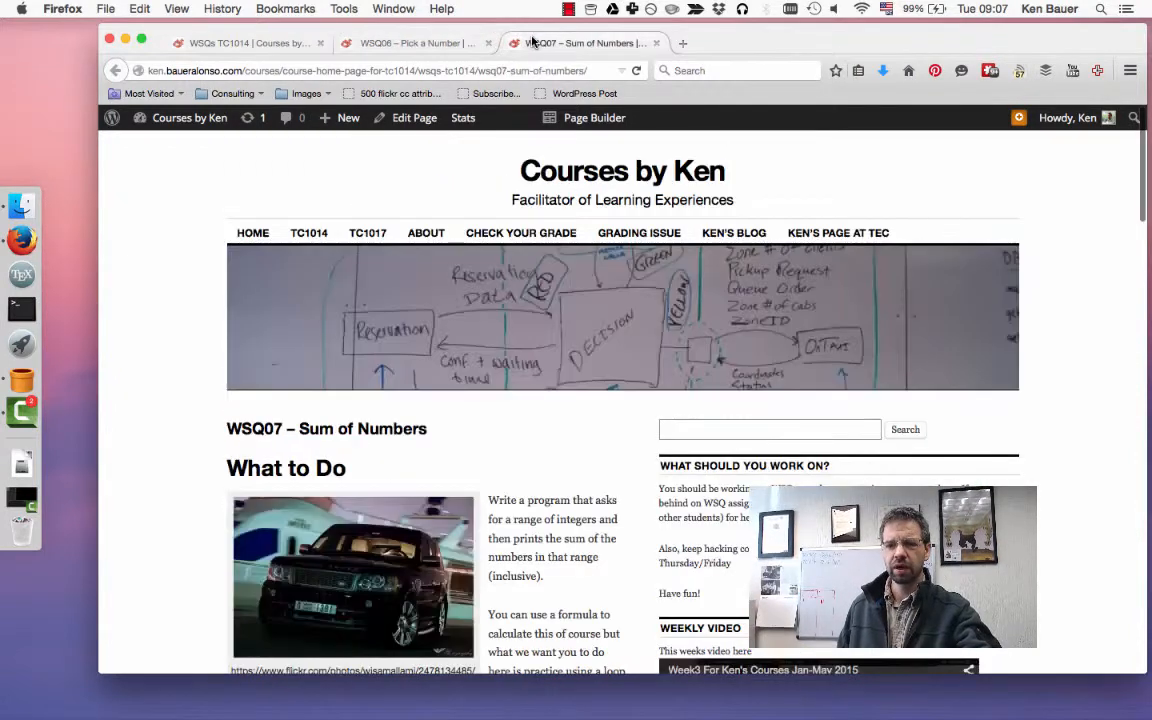
{"action": "scroll", "scroll_direction": "down", "scroll_amount": 3}
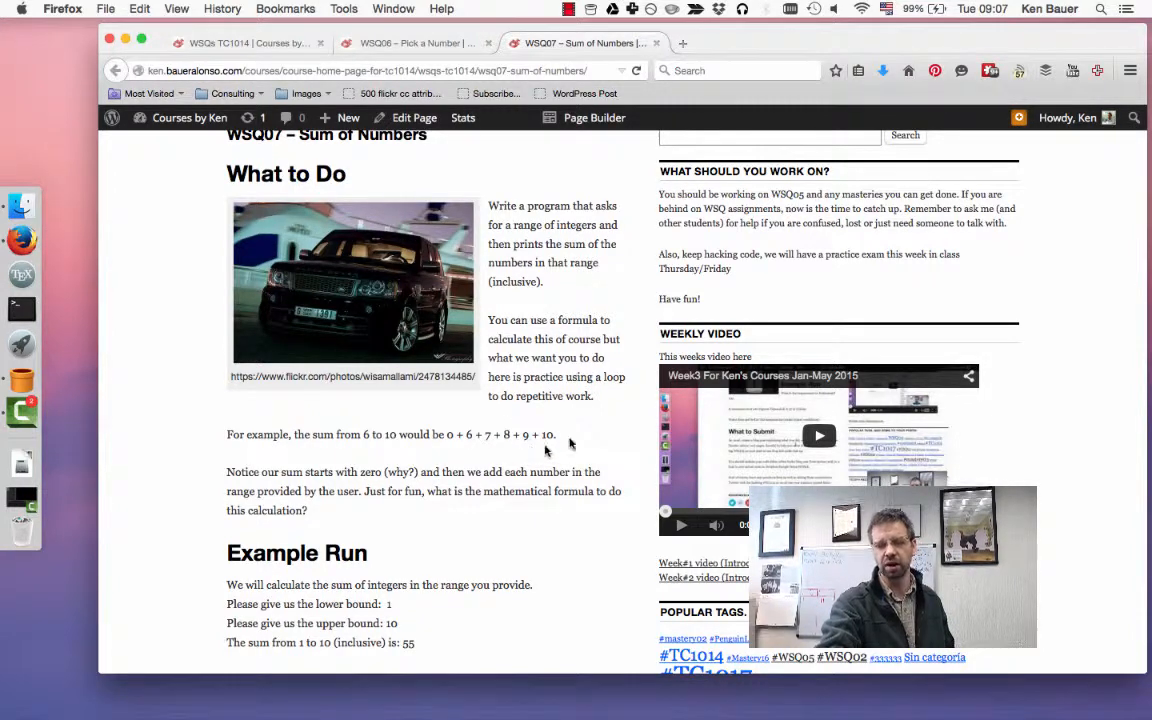
{"action": "mouse_move", "coordinate": [583, 443]}
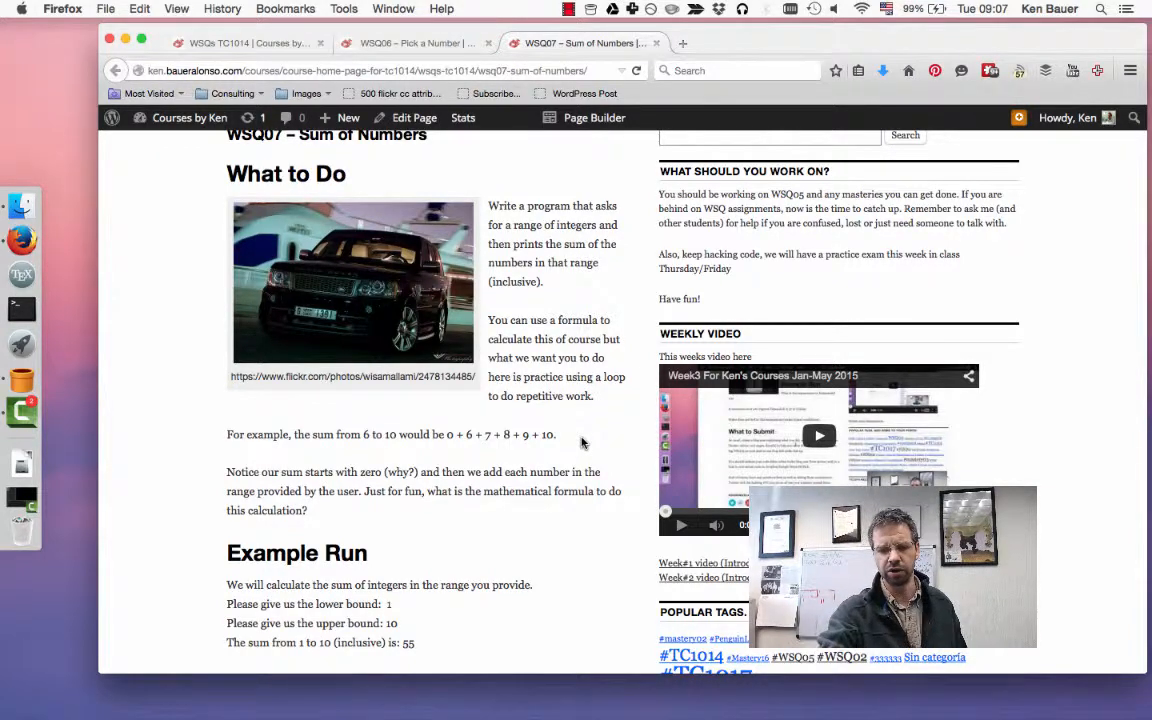
{"action": "scroll", "scroll_direction": "down", "scroll_amount": 3}
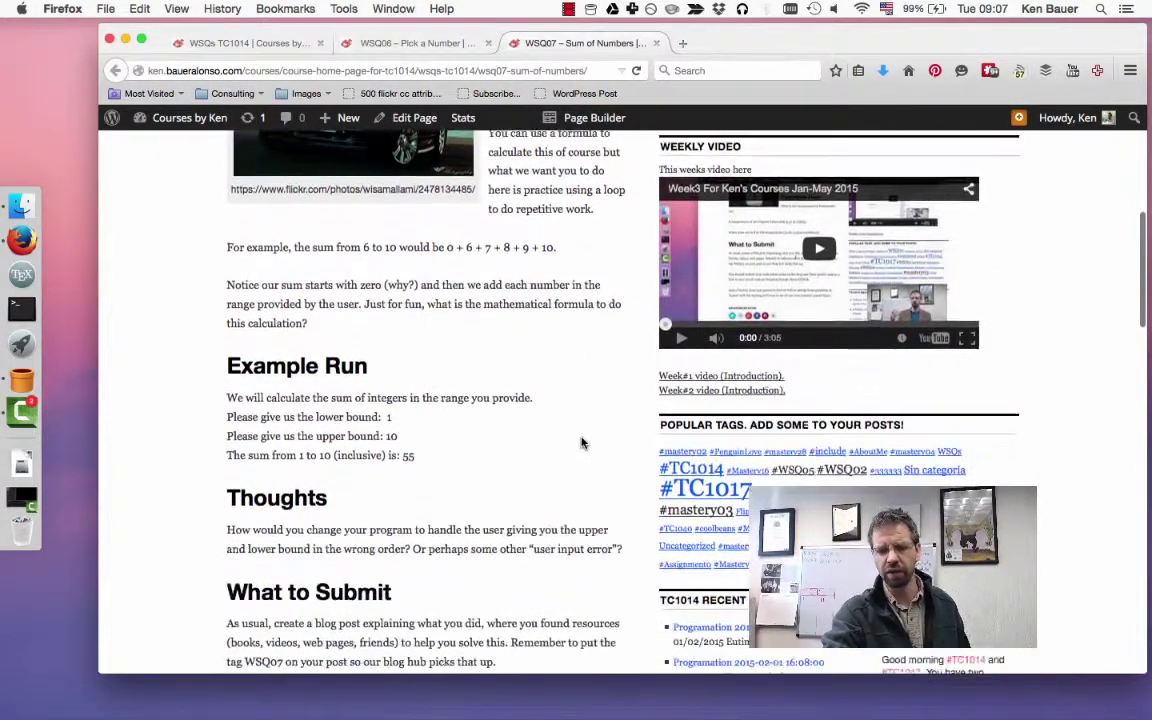
{"action": "scroll", "scroll_direction": "down", "scroll_amount": 3}
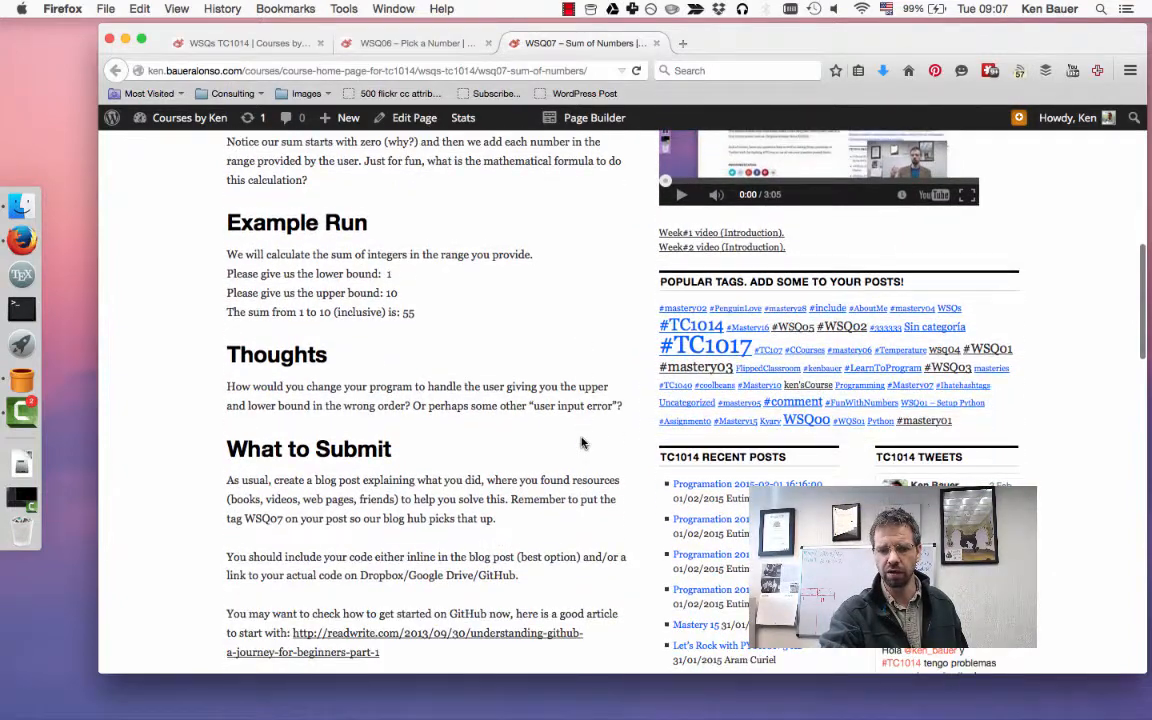
{"action": "scroll", "scroll_direction": "down", "scroll_amount": 3}
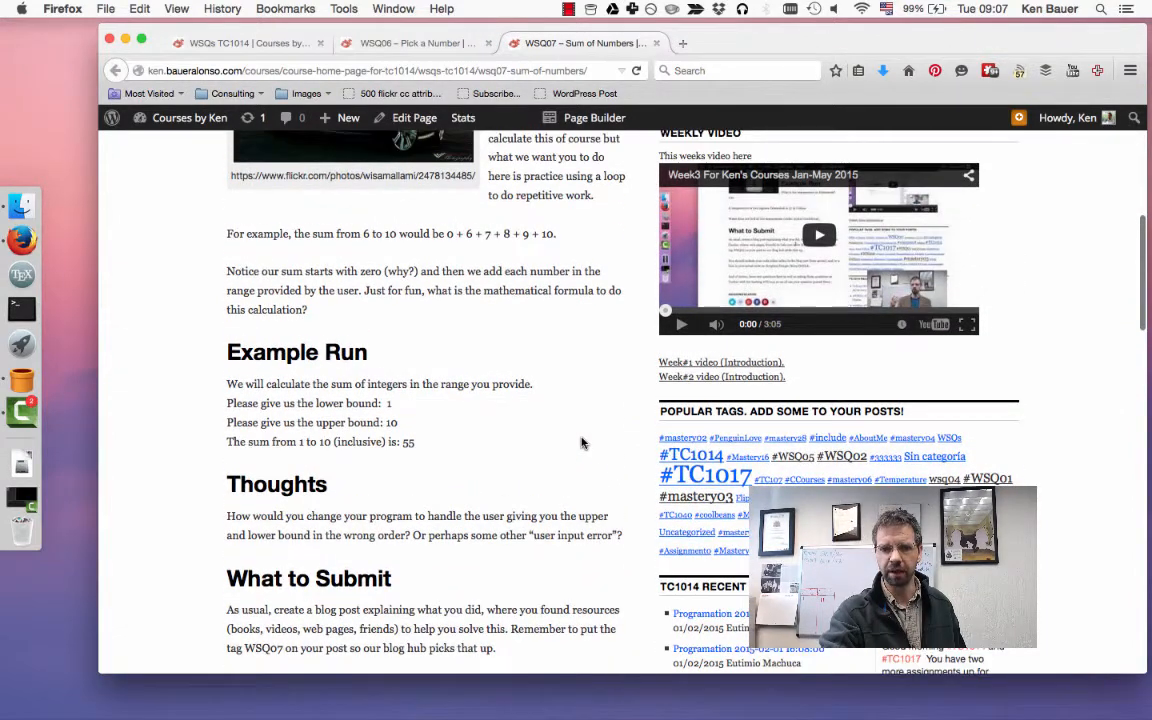
{"action": "scroll", "scroll_direction": "down", "scroll_amount": 3}
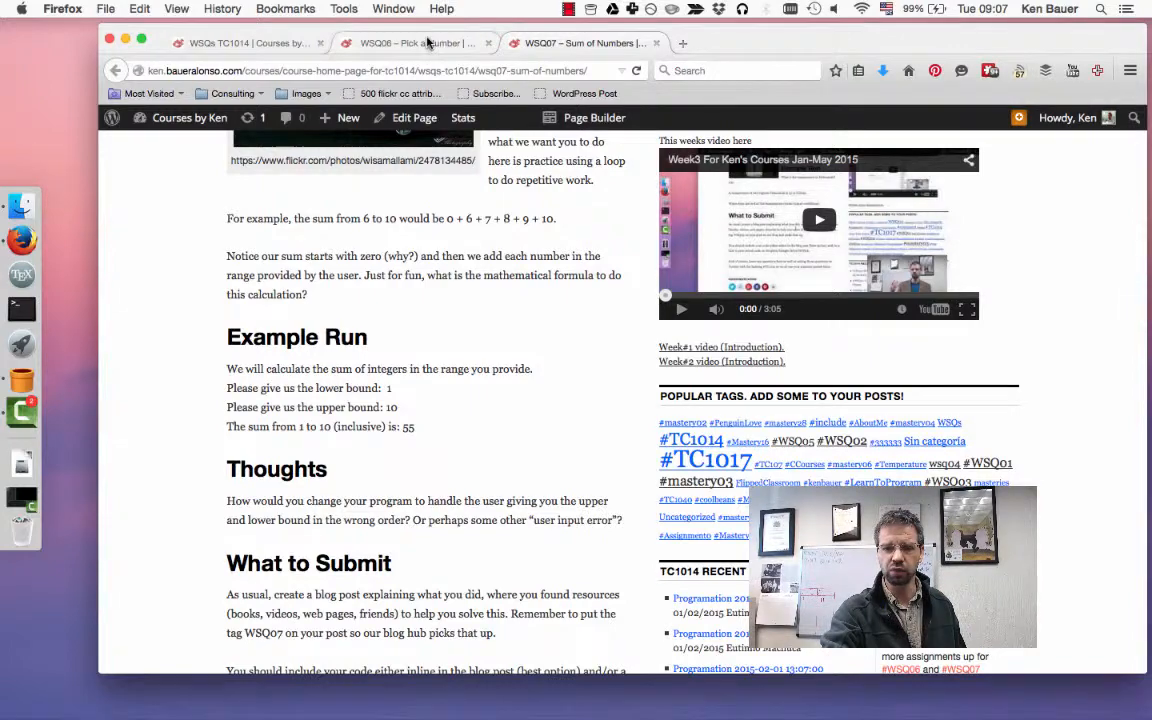
Step: Return to the WSQ06 – Pick a Number page at its What to Submit section
{"action": "left_click", "coordinate": [420, 43]}
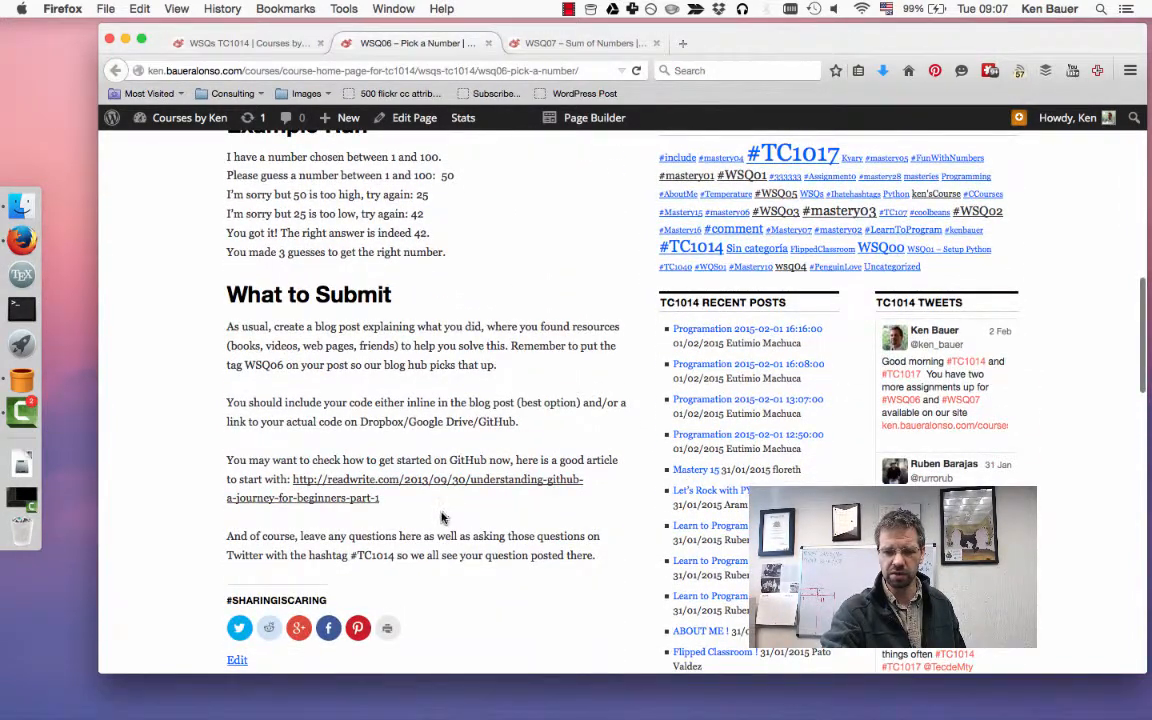
{"action": "mouse_move", "coordinate": [438, 498]}
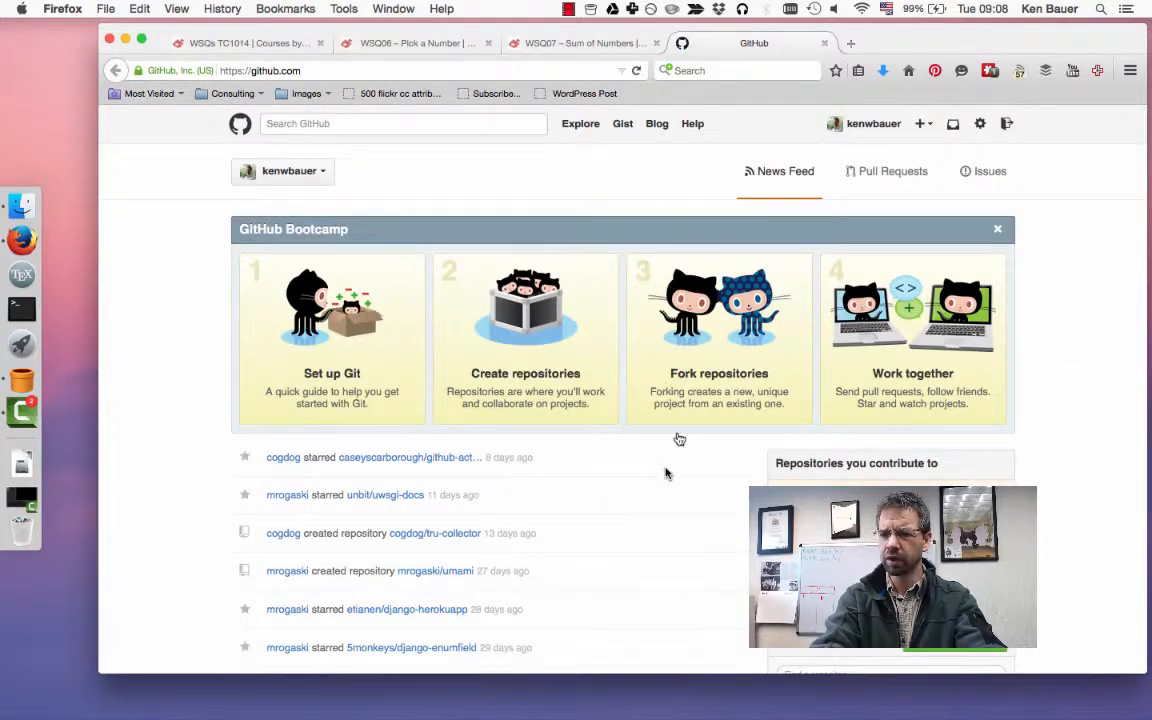
{"action": "mouse_move", "coordinate": [922, 123]}
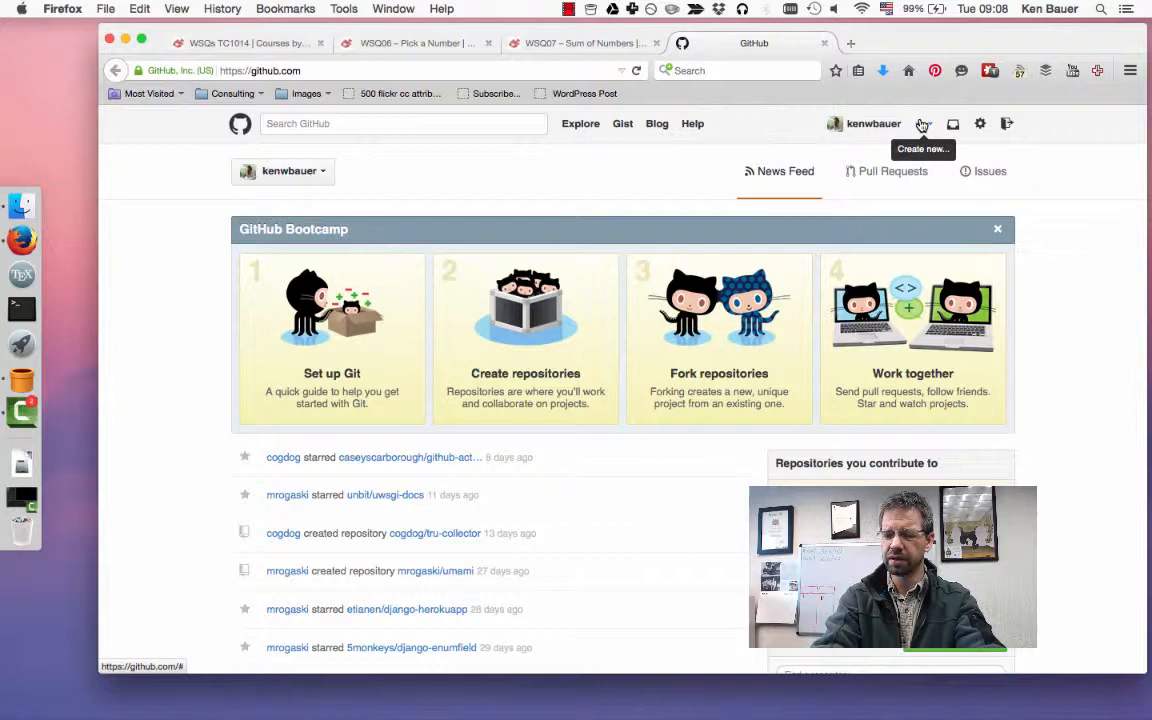
Step: Choose New repository from GitHub's + menu to open the creation form
{"action": "left_click", "coordinate": [922, 123]}
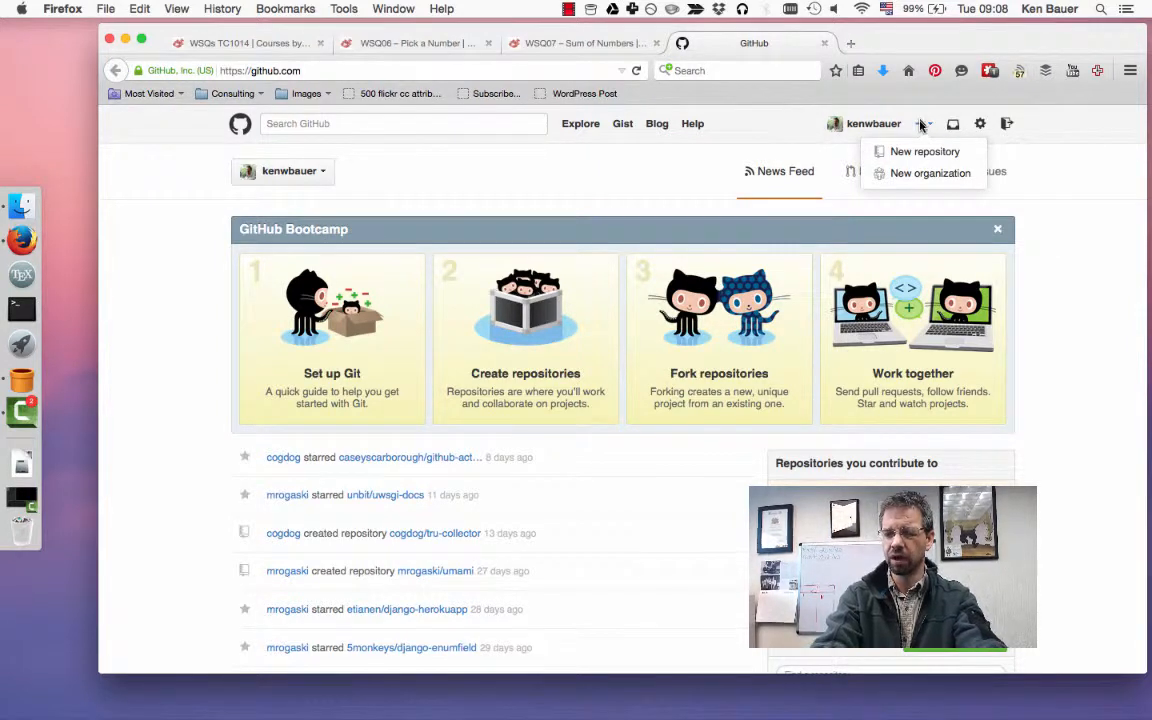
{"action": "mouse_move", "coordinate": [925, 151]}
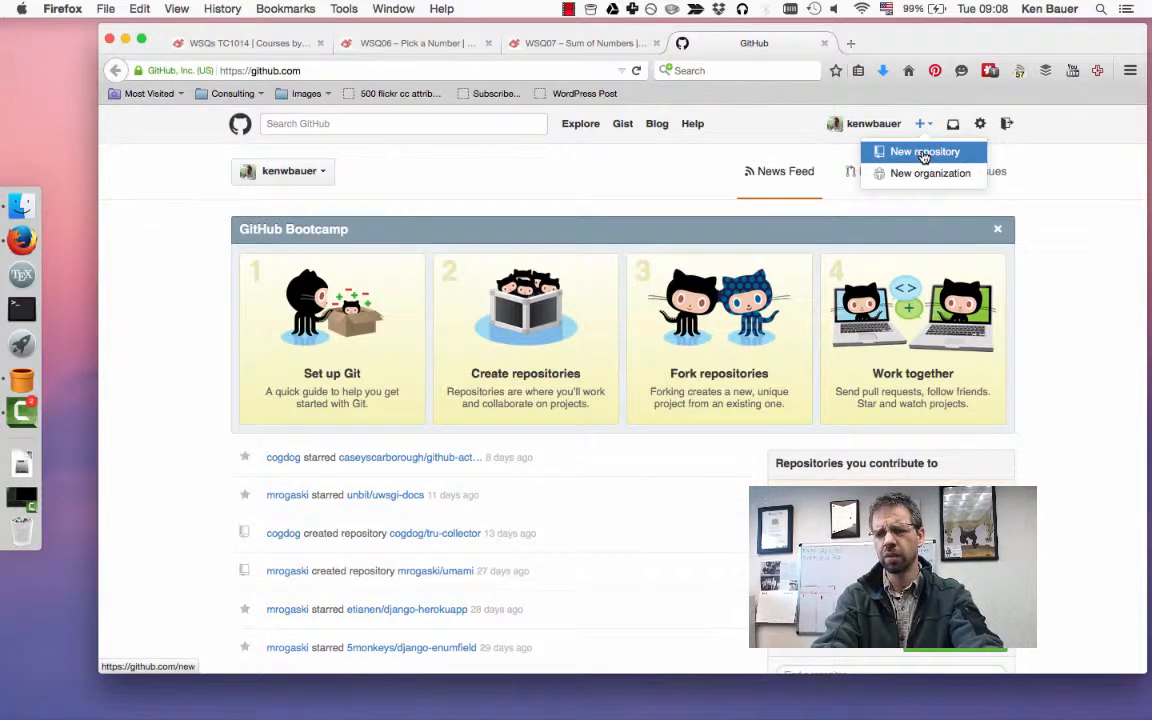
{"action": "left_click", "coordinate": [924, 151]}
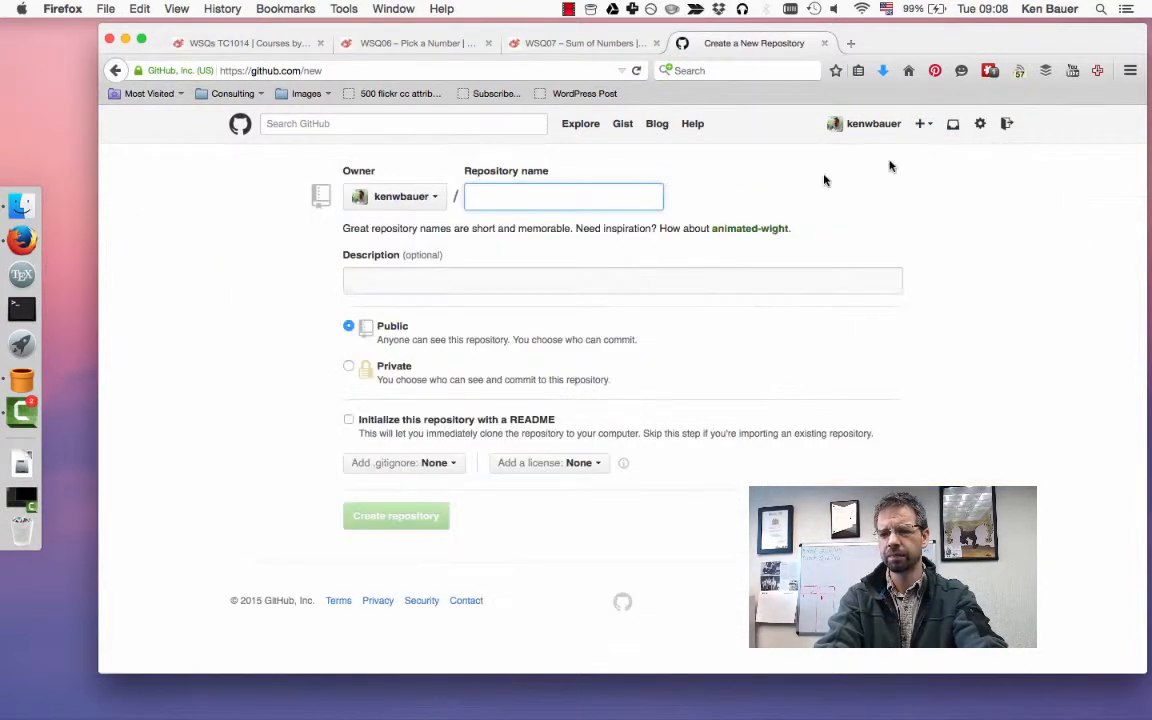
Step: Enter ComputingHomework as the repository name, then go back to the WSQ07 page
{"action": "left_click", "coordinate": [563, 196]}
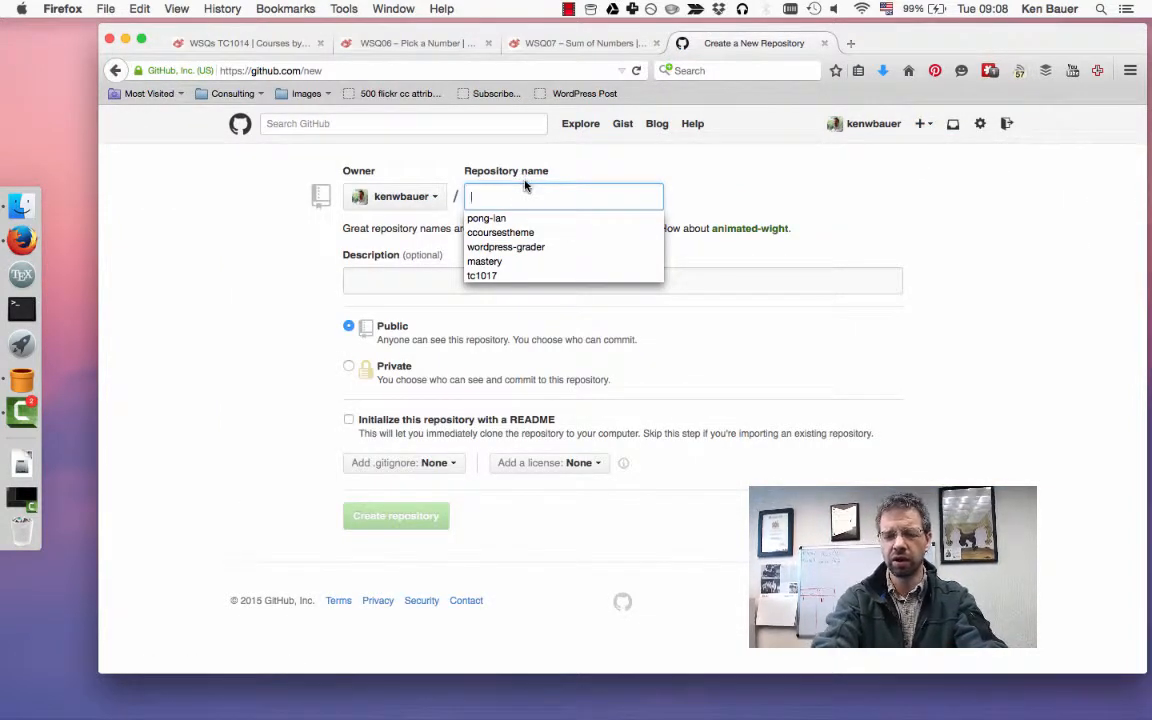
{"action": "type", "text": "ComputingHomework"}
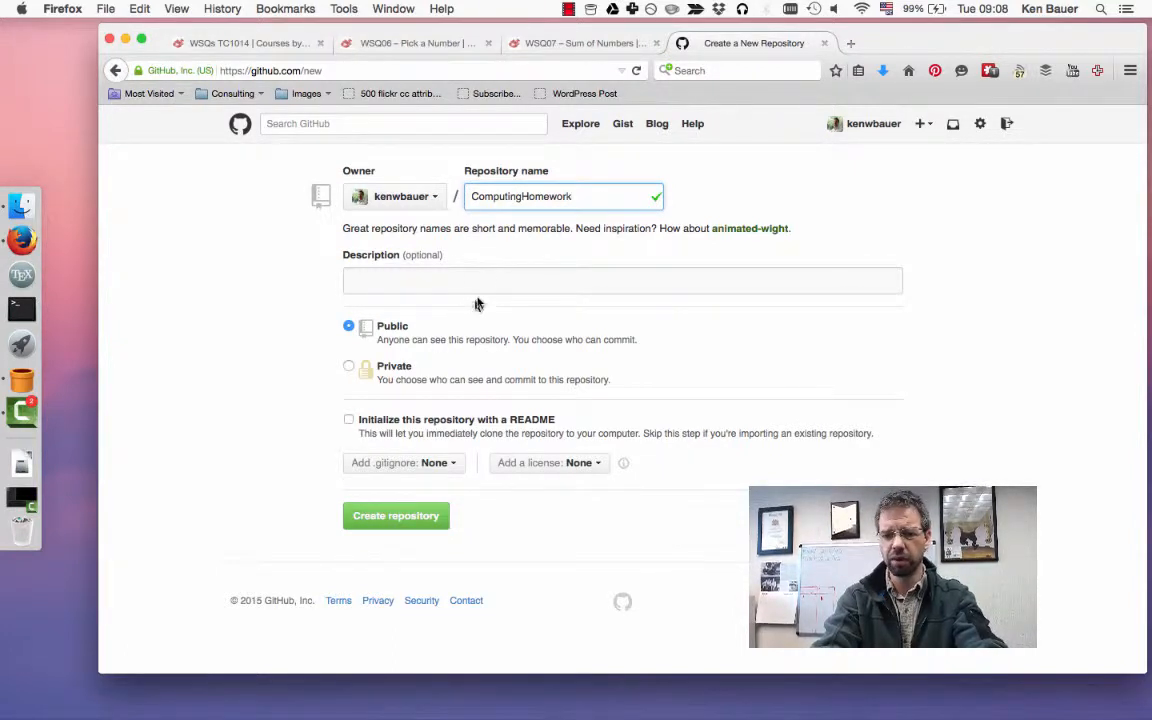
{"action": "mouse_move", "coordinate": [345, 360]}
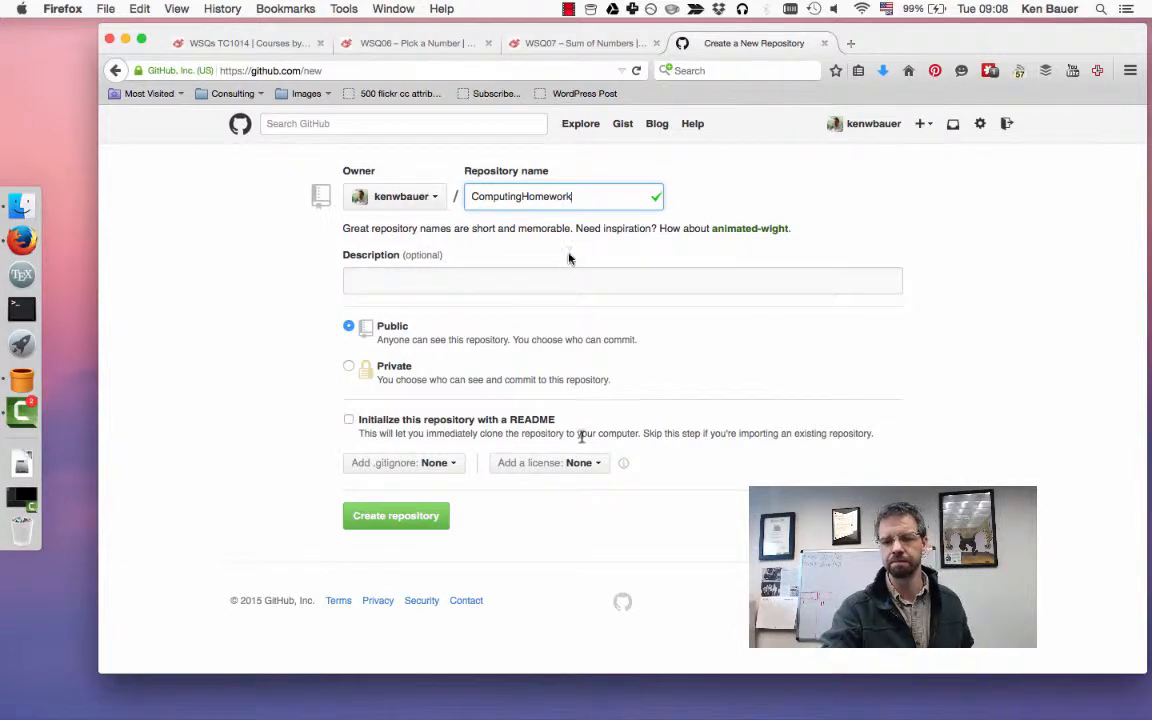
{"action": "left_click", "coordinate": [585, 43]}
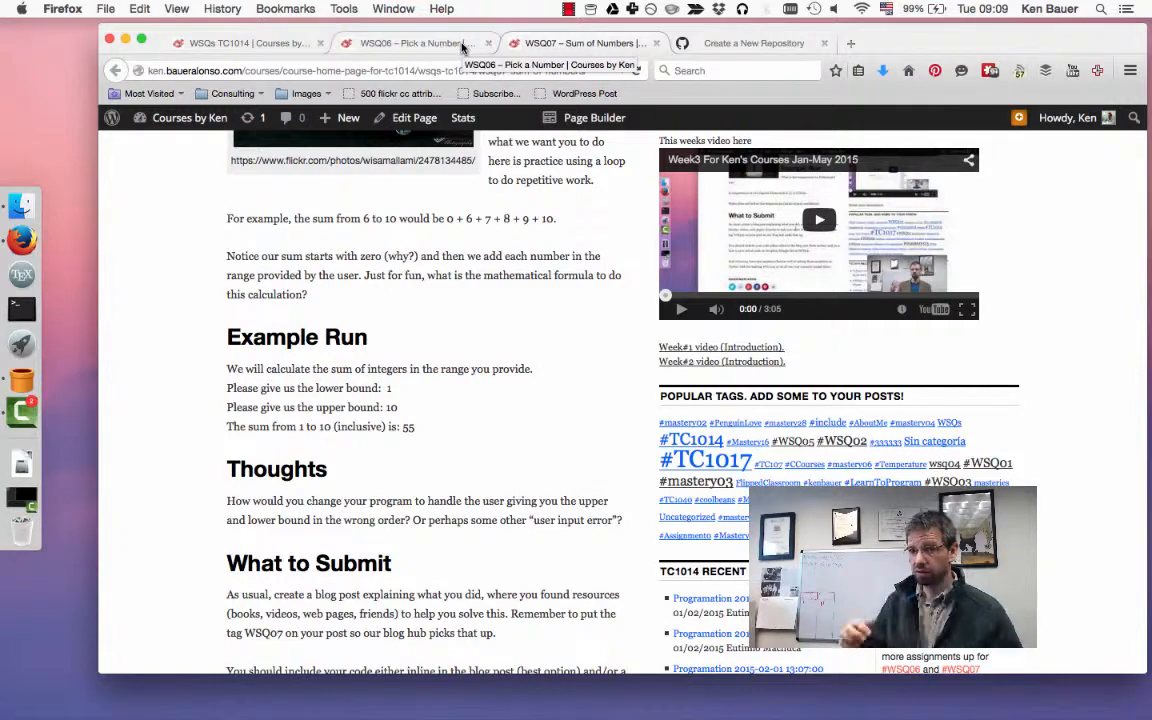
{"action": "left_click", "coordinate": [979, 9]}
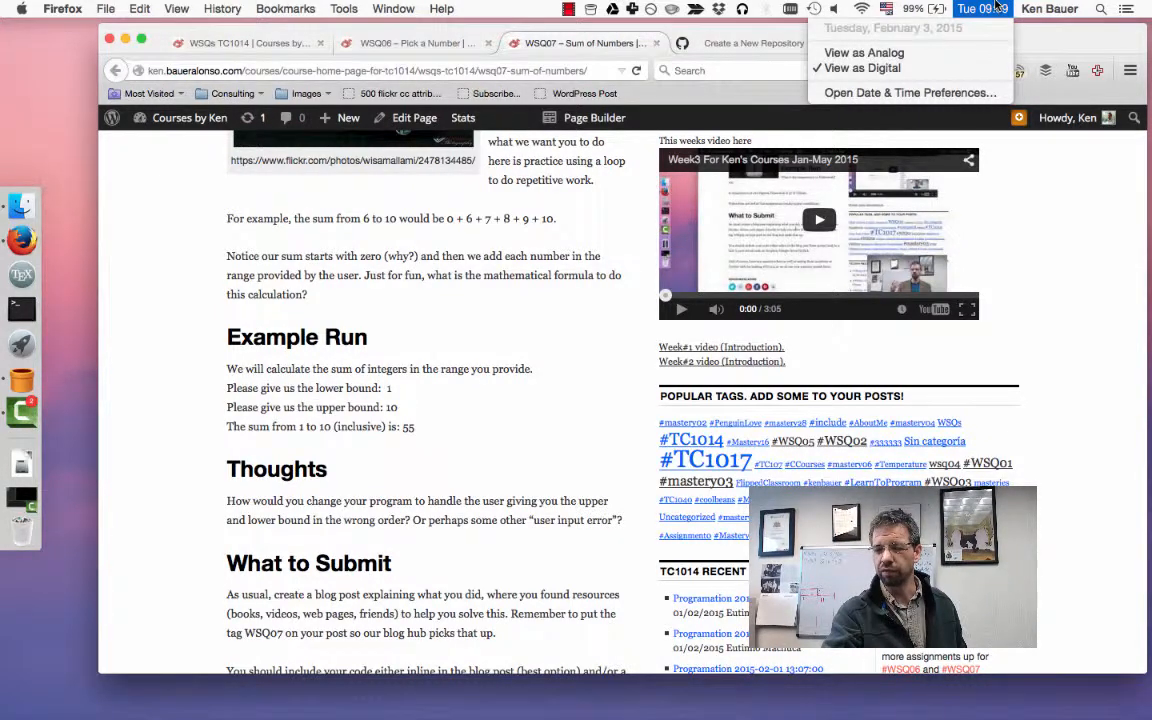
{"action": "left_click", "coordinate": [985, 9]}
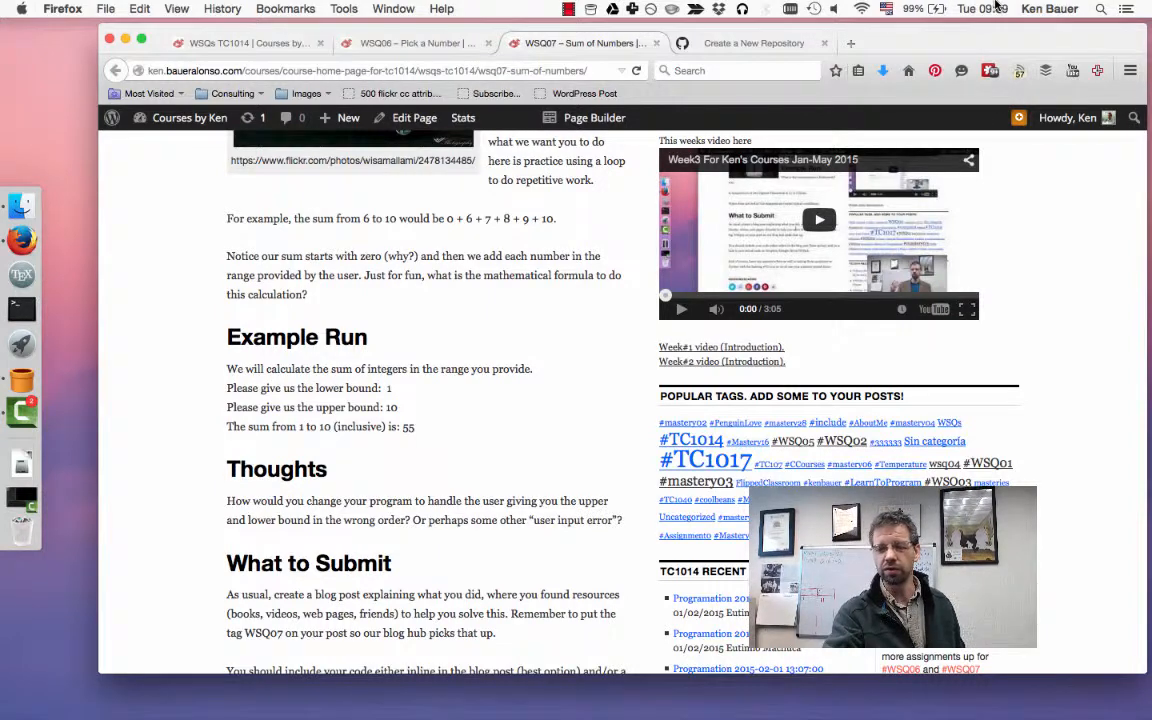